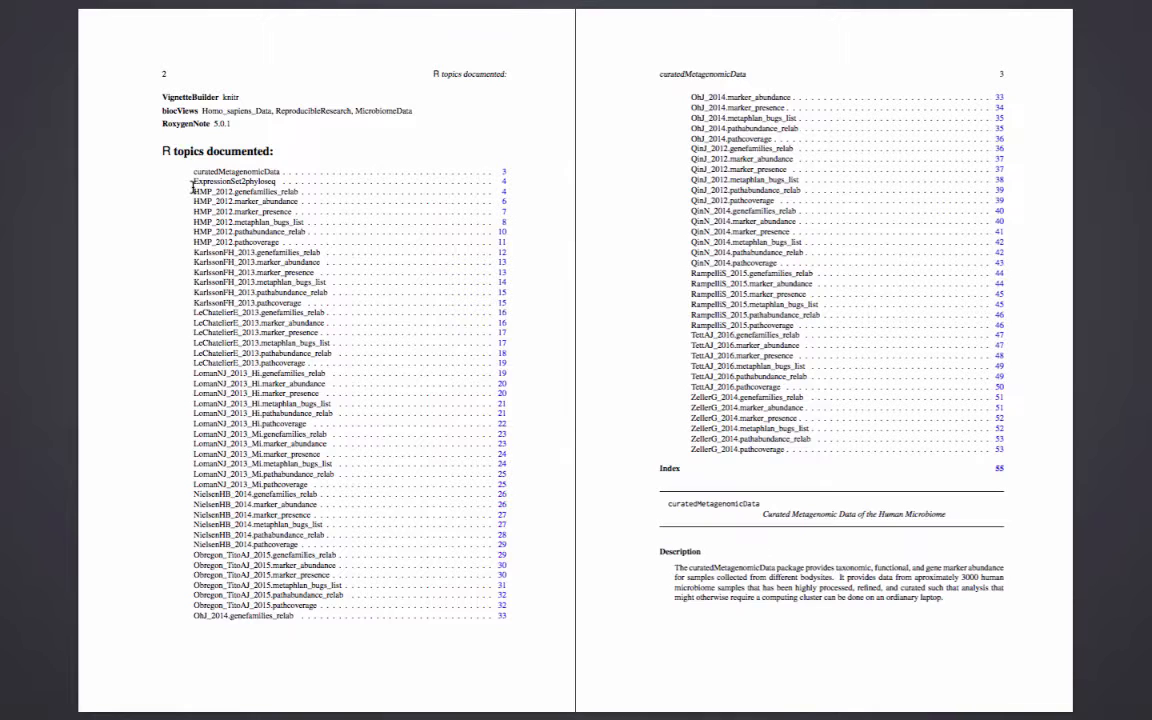
mouse_move(283, 190)
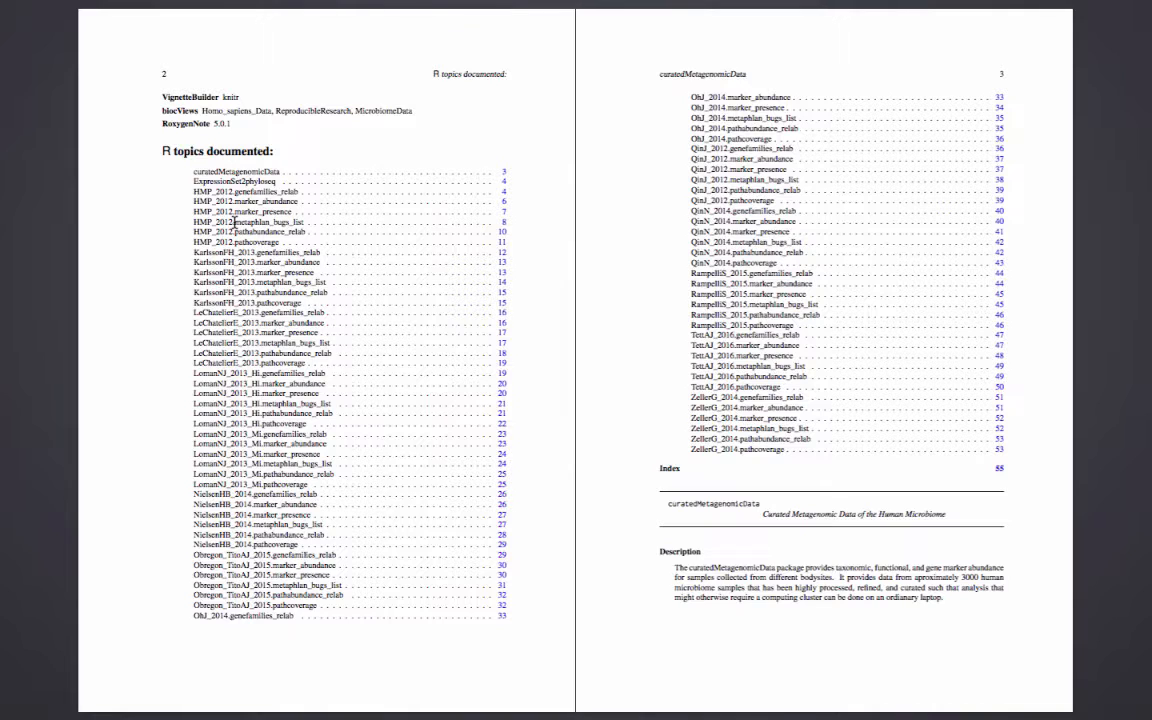
mouse_move(503, 224)
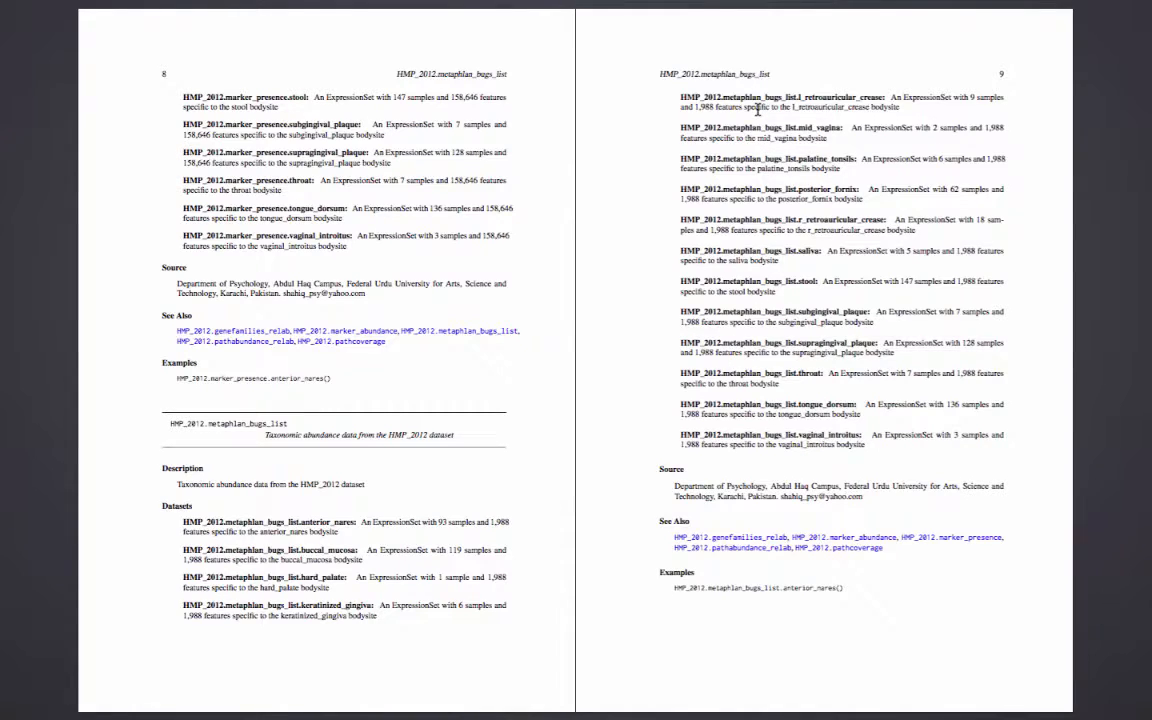
mouse_move(635, 206)
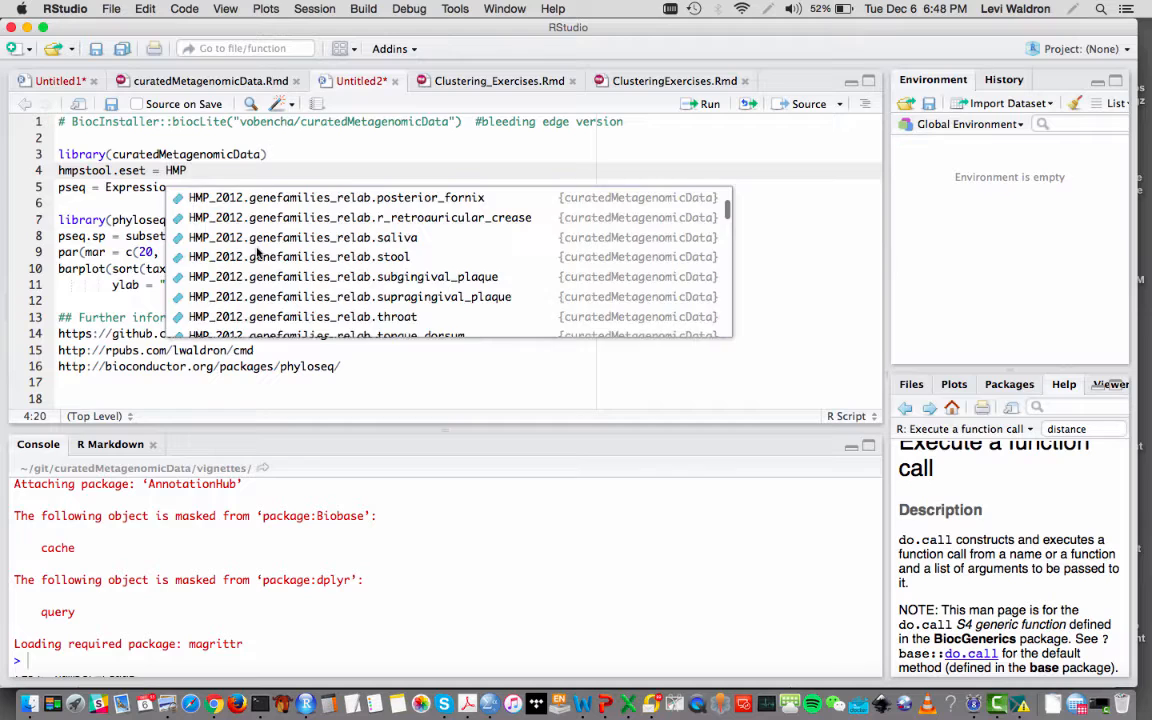
Step: Assign hmpstool.eset = HMP_2012.metaphlan_bugs_list.stool() on line 4 and load the dataset
text(_)
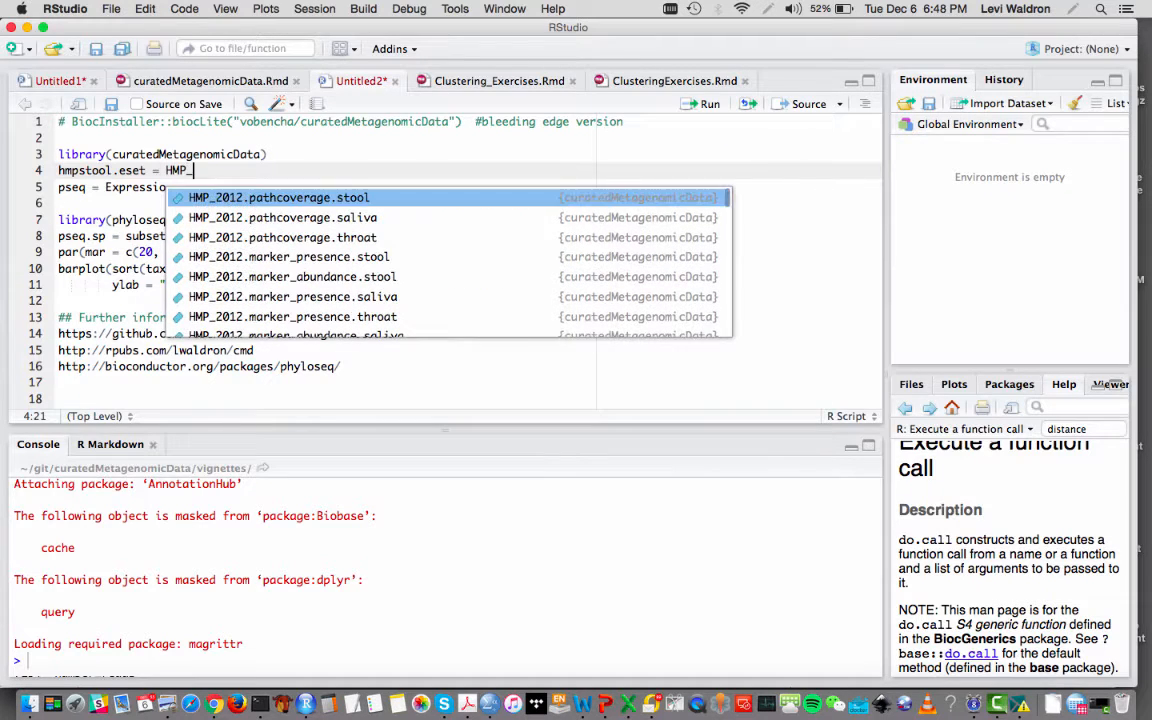
text(2012)
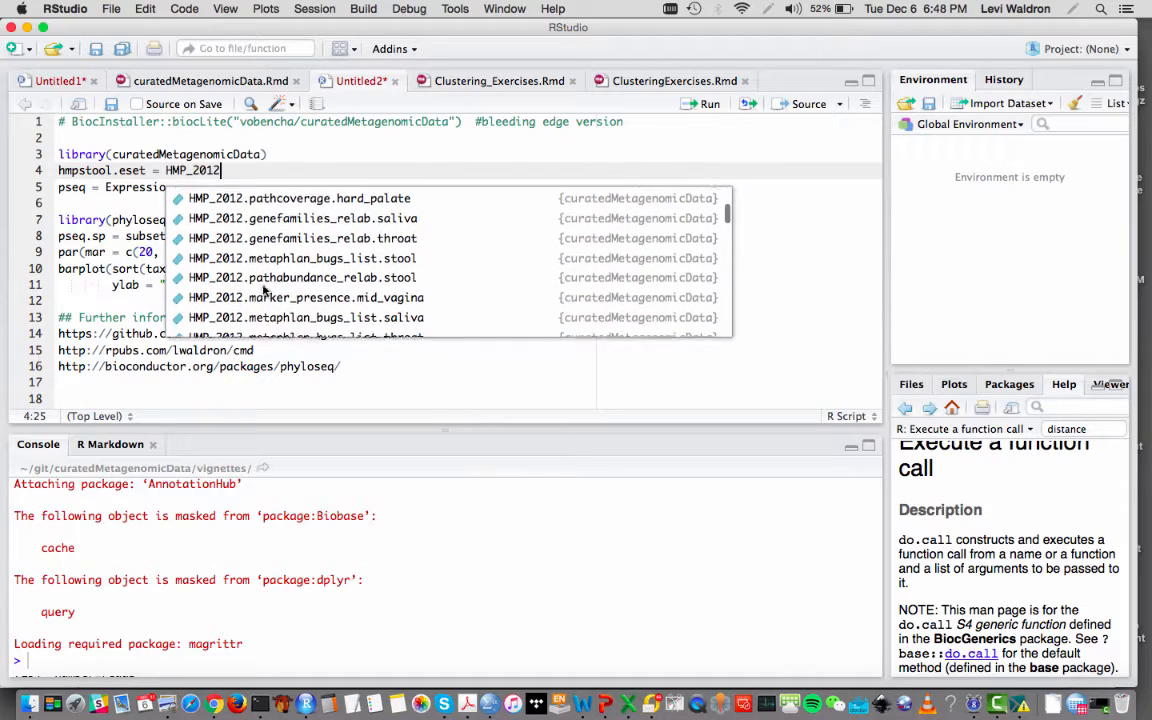
text(.met)
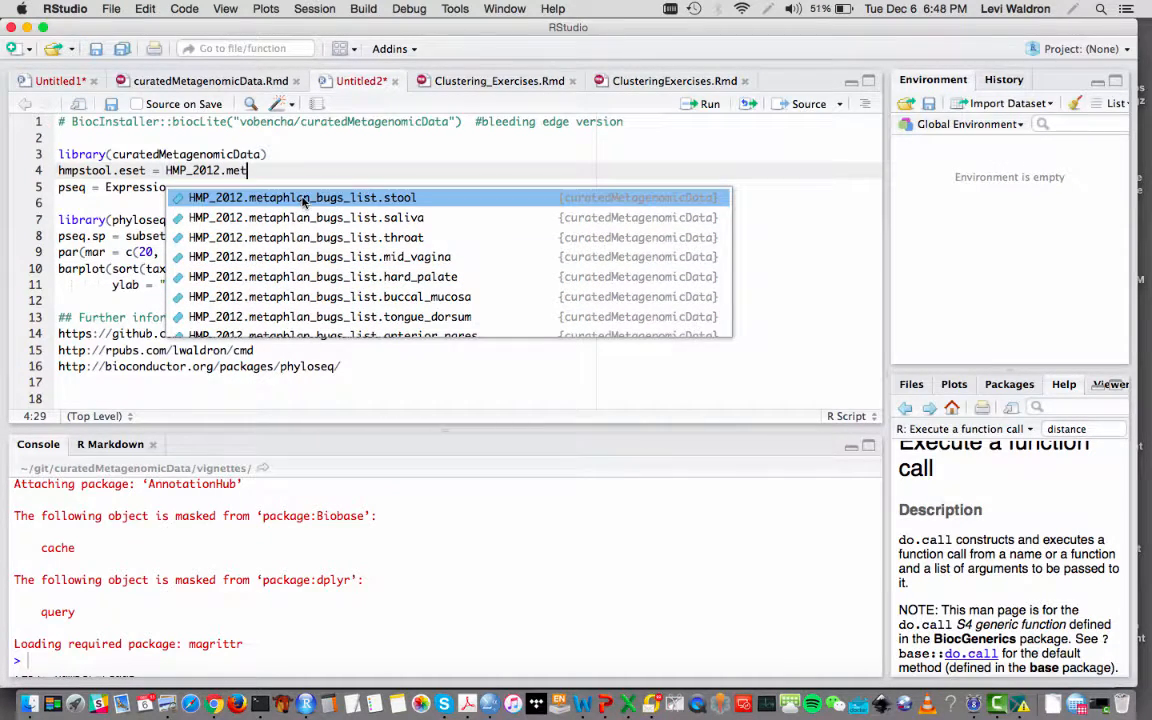
click(302, 197)
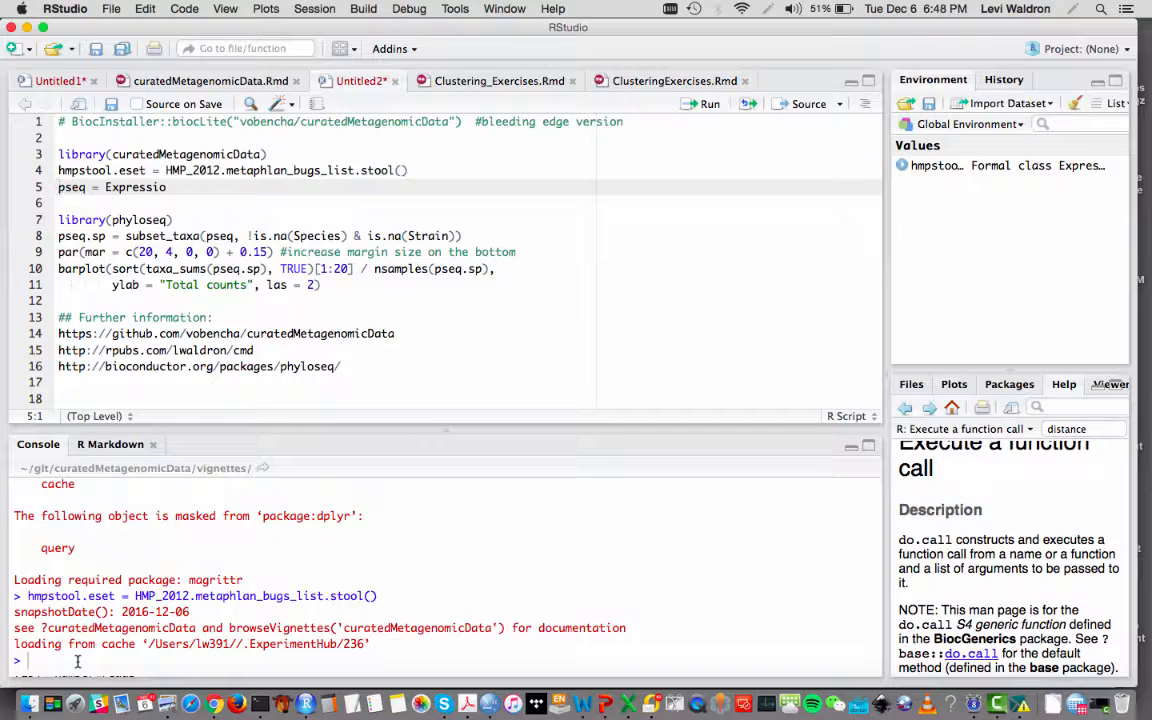
Step: Print hmpstool.eset in the console, showing 1988 features and 147 samples
text(hmpstool)
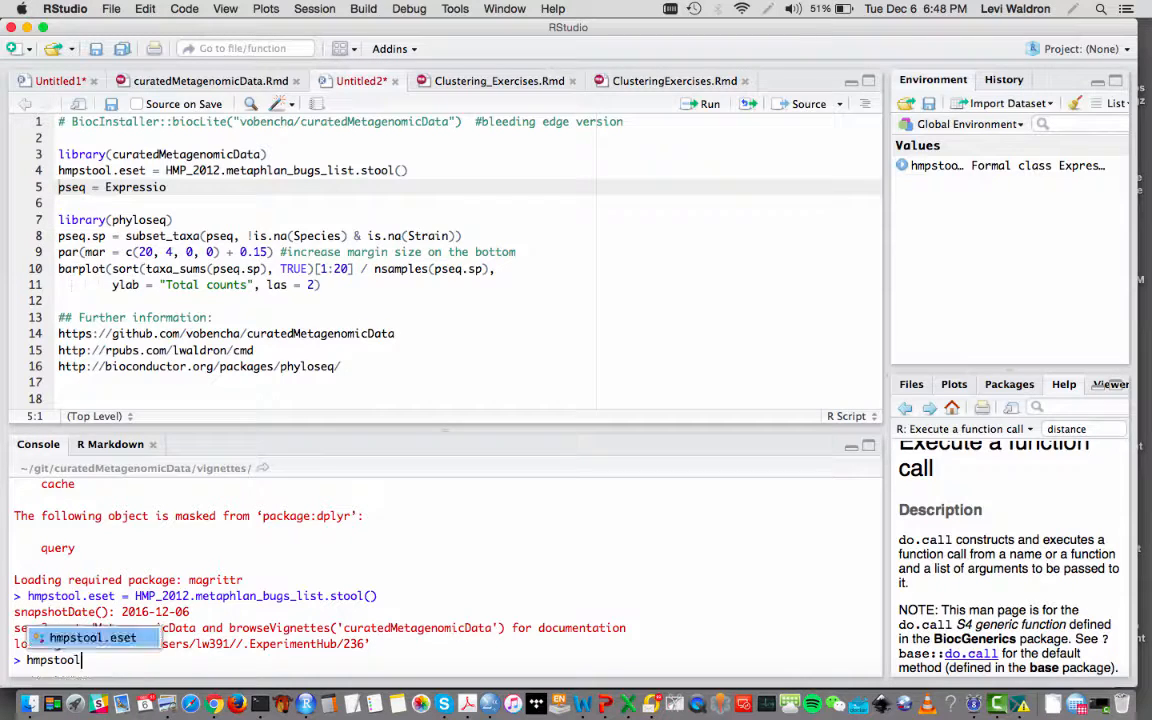
key(Return)
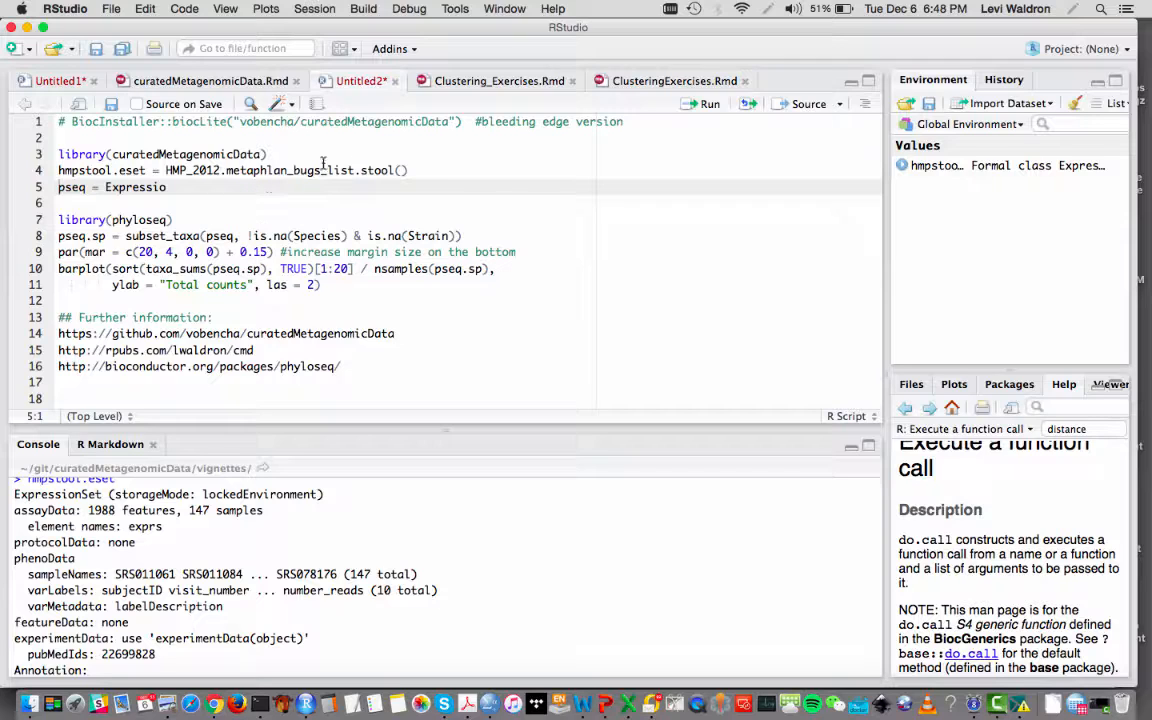
mouse_move(226, 192)
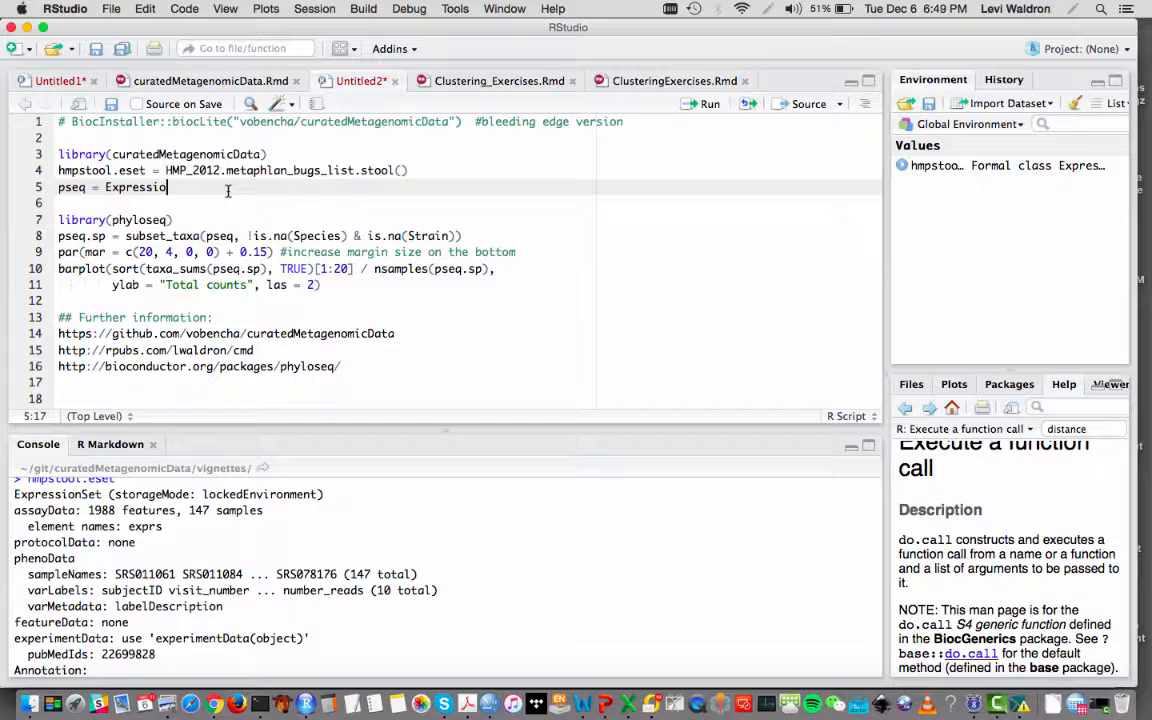
Step: Write pseq = ExpressionSet2phyloseq(hmpstool.eset) on line 5, fixing the missing-argument error
text(Expressio)
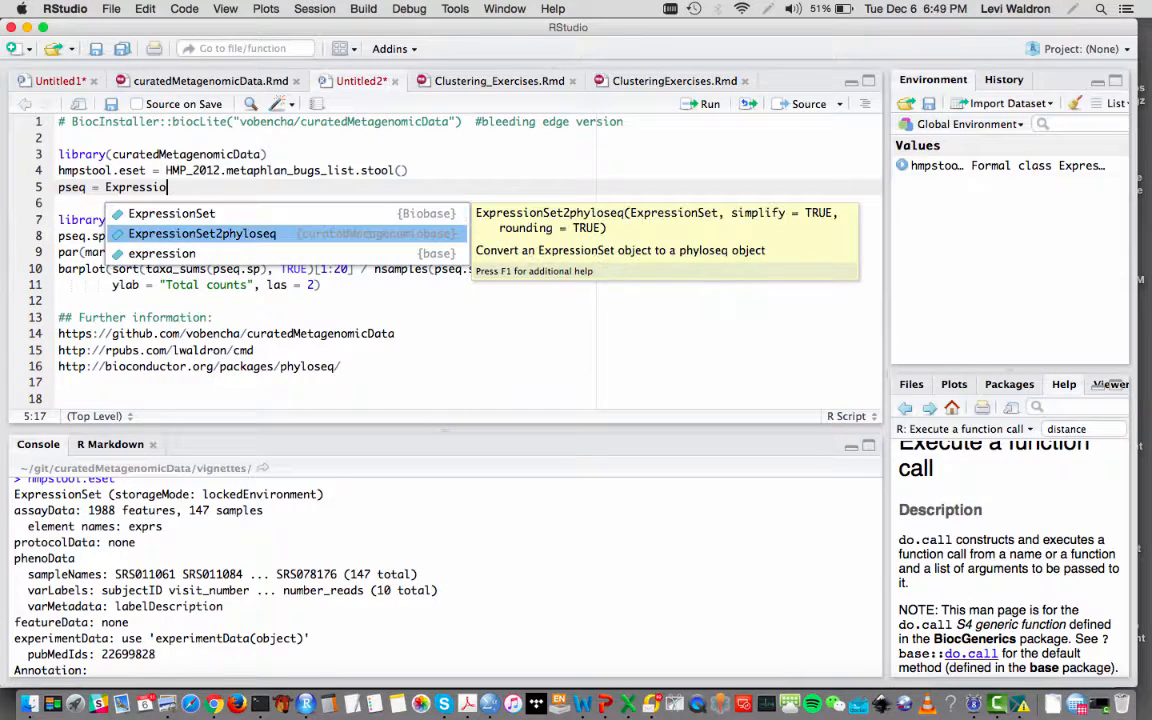
key(Escape)
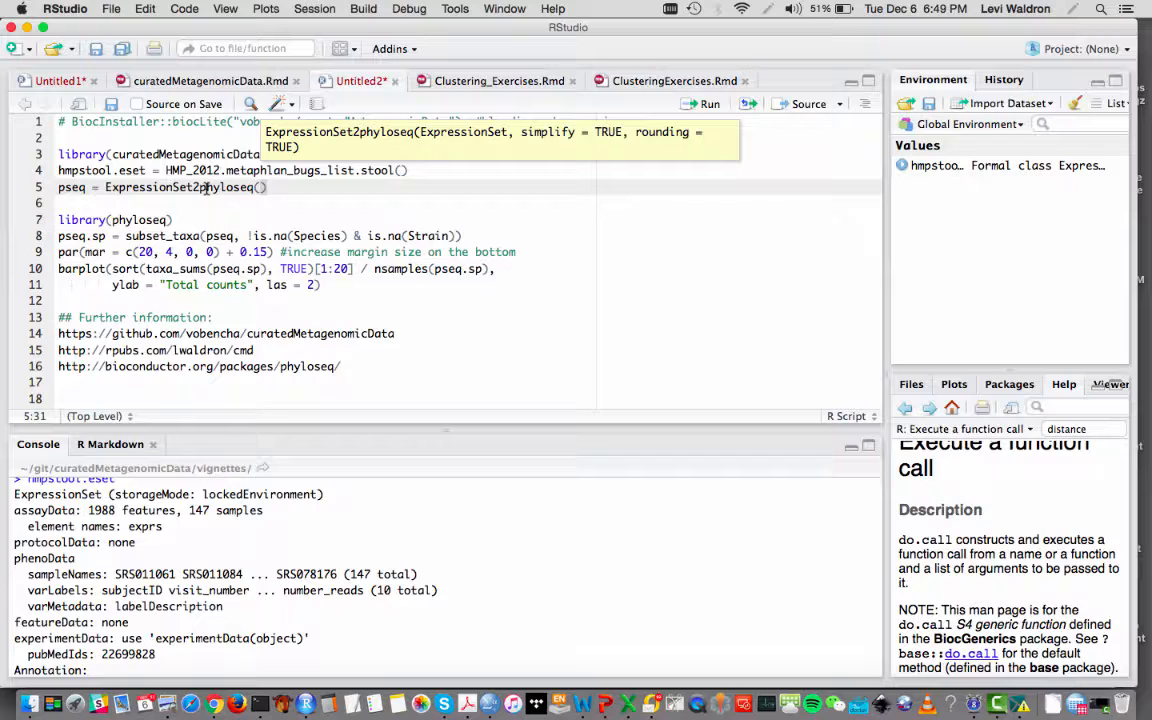
click(270, 187)
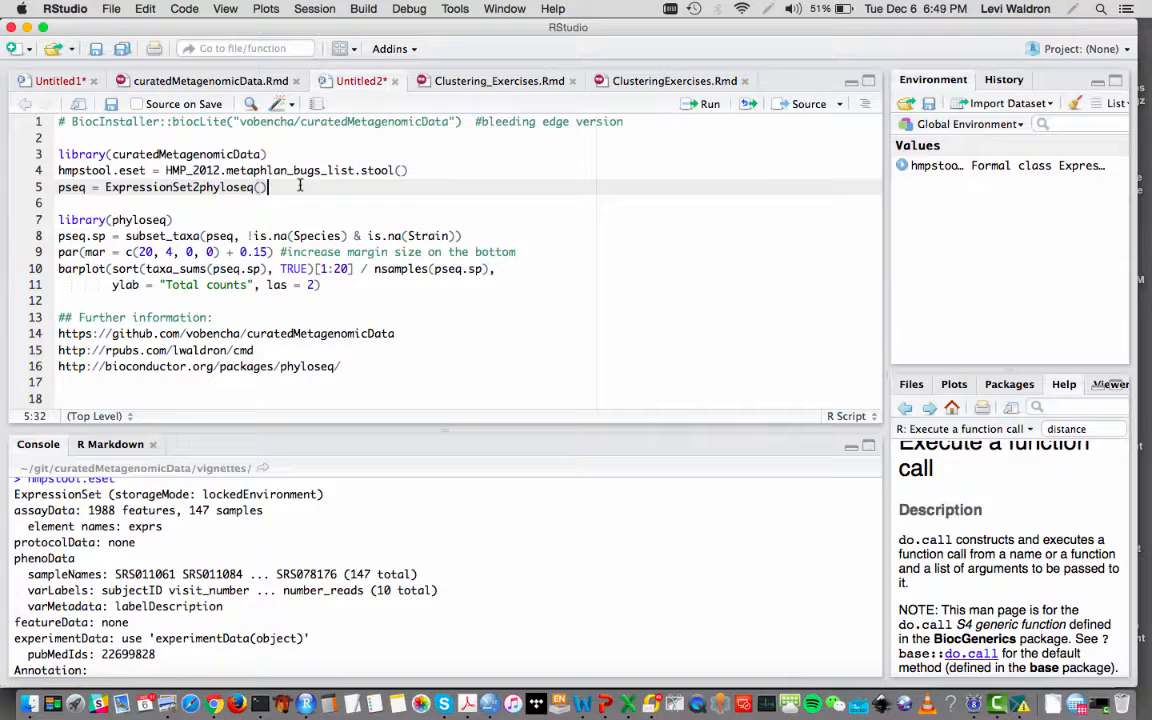
key(cmd+enter)
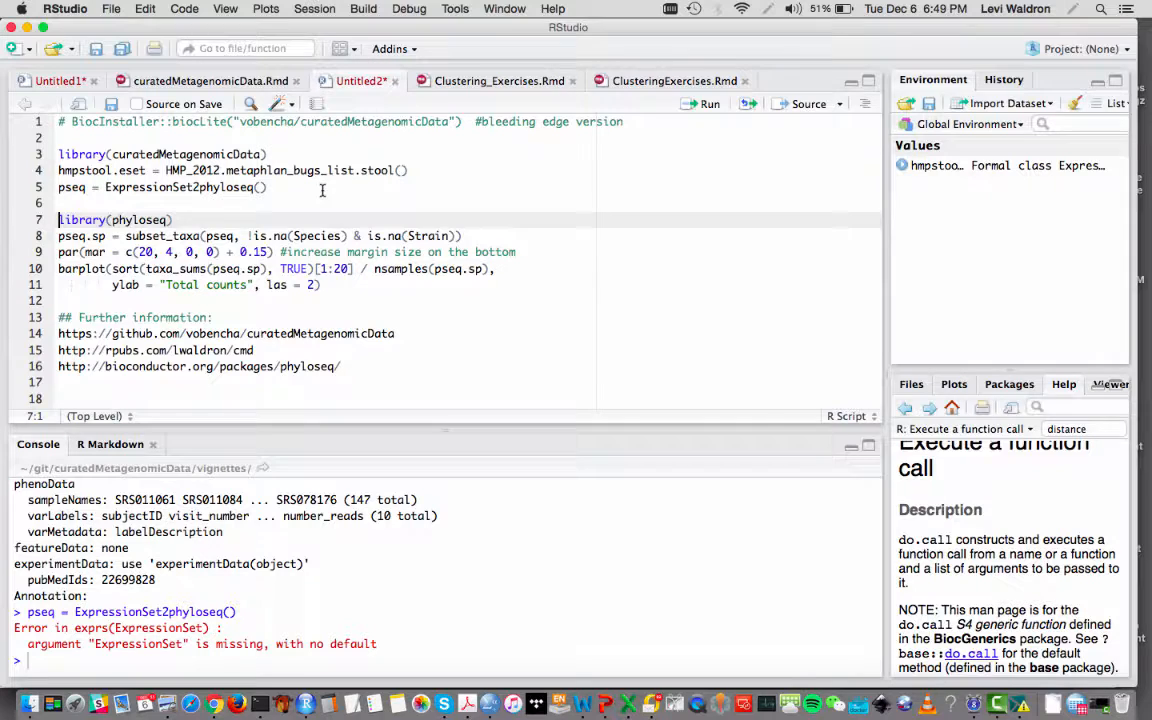
text(hmpstool.eset)
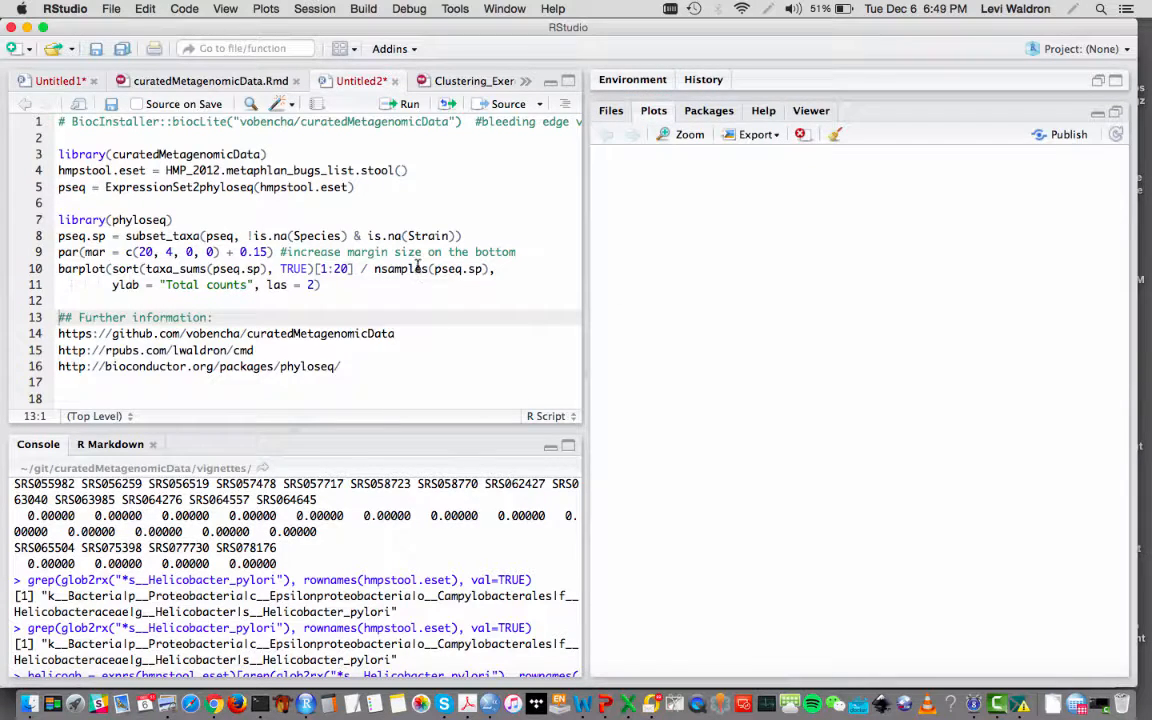
Step: Show the top 20 species counts bar plot, led by s__Bacteroides_ovatus, in a larger Plots pane
click(408, 103)
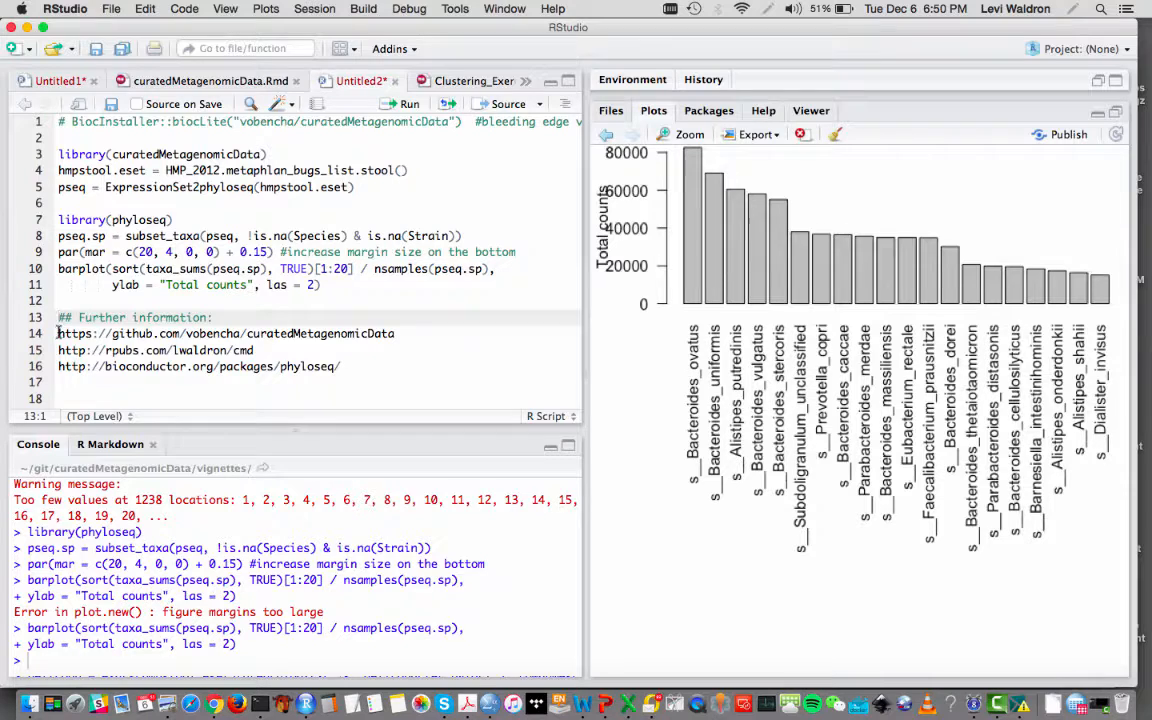
triple_click(226, 333)
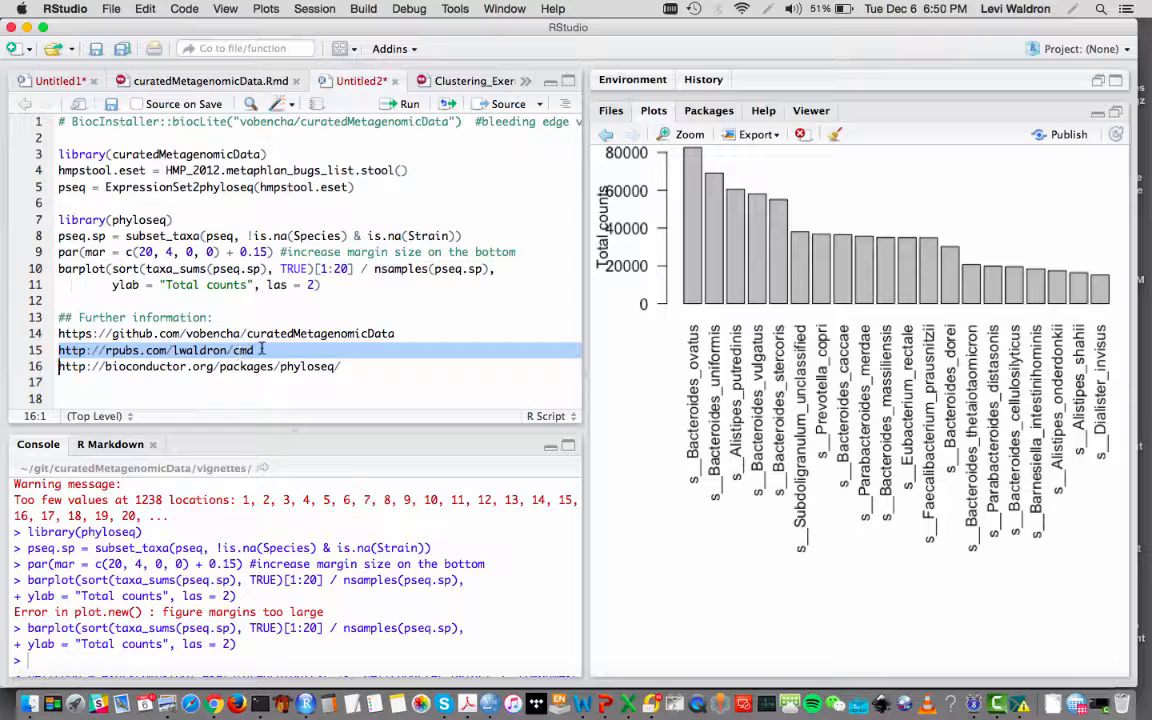
click(257, 350)
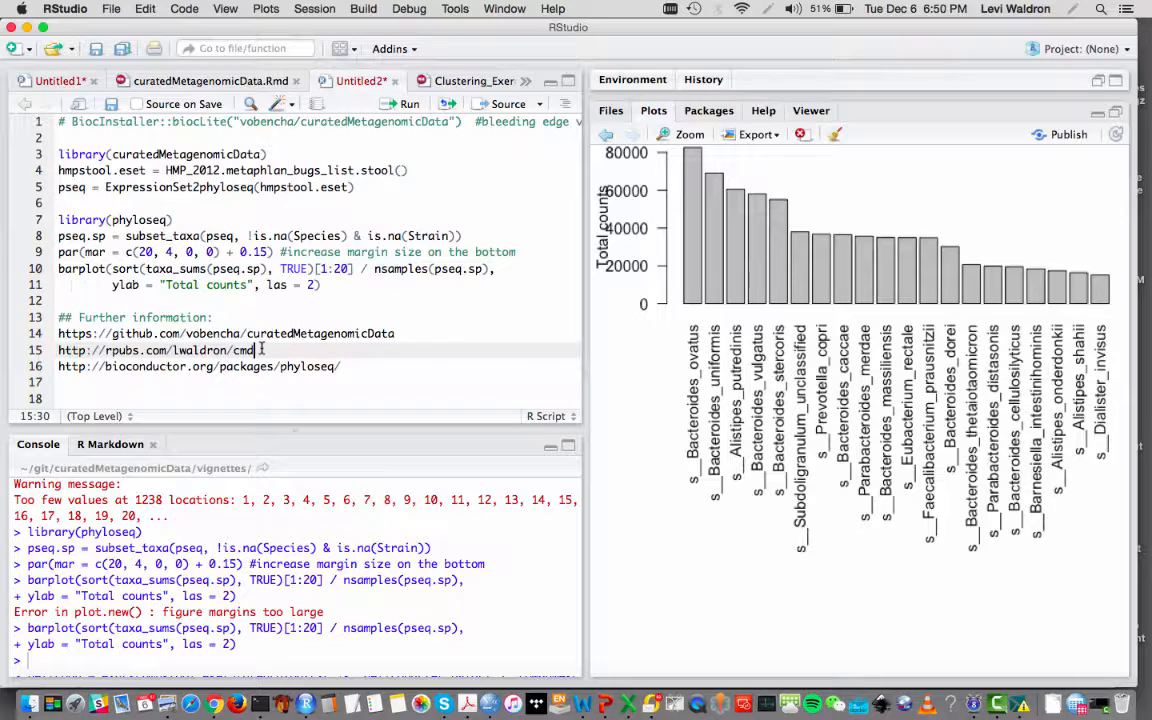